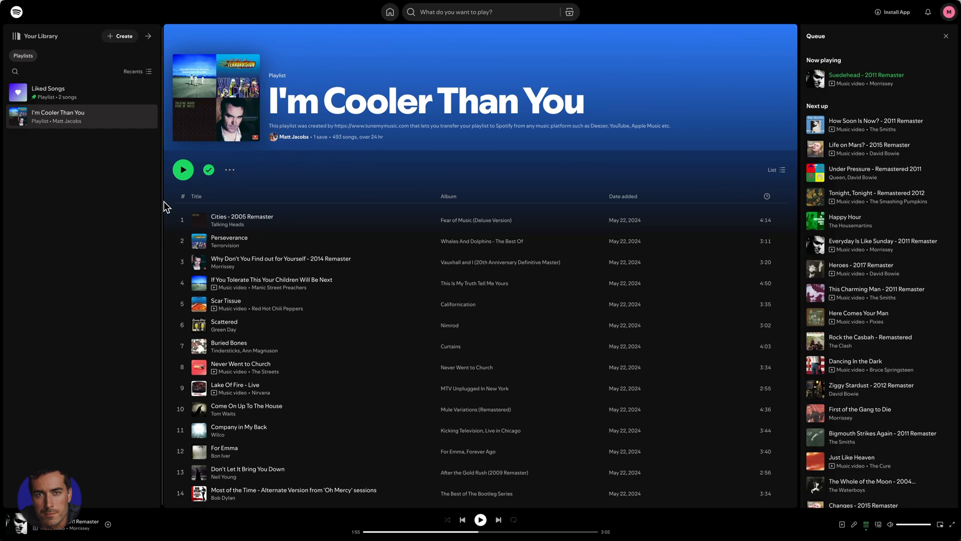
{"action": "mouse_move", "coordinate": [761, 18]}
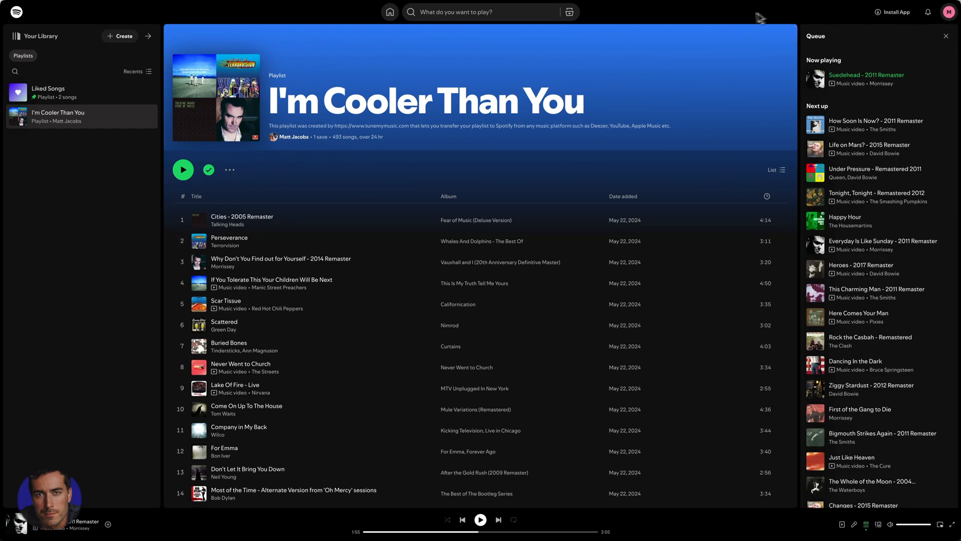
{"action": "mouse_move", "coordinate": [81, 202]}
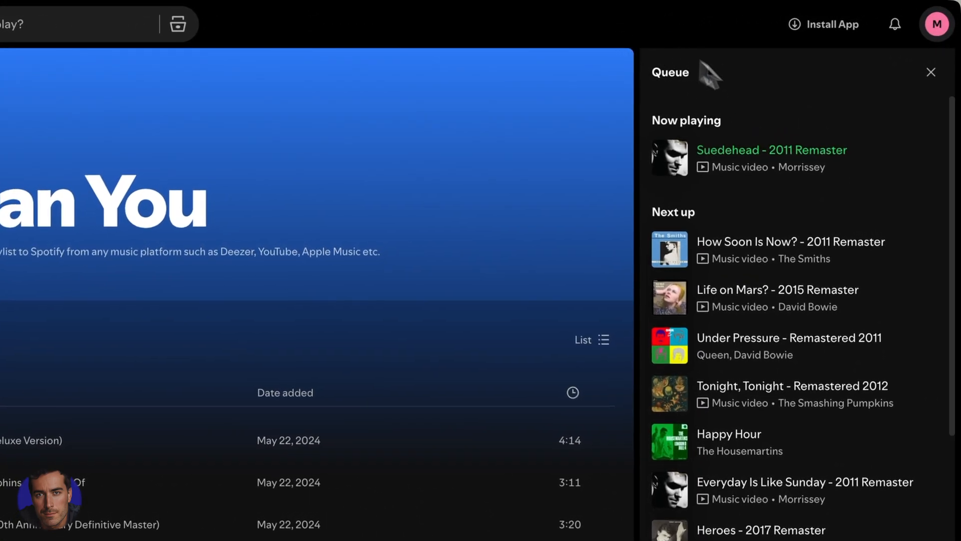
{"action": "mouse_move", "coordinate": [936, 24]}
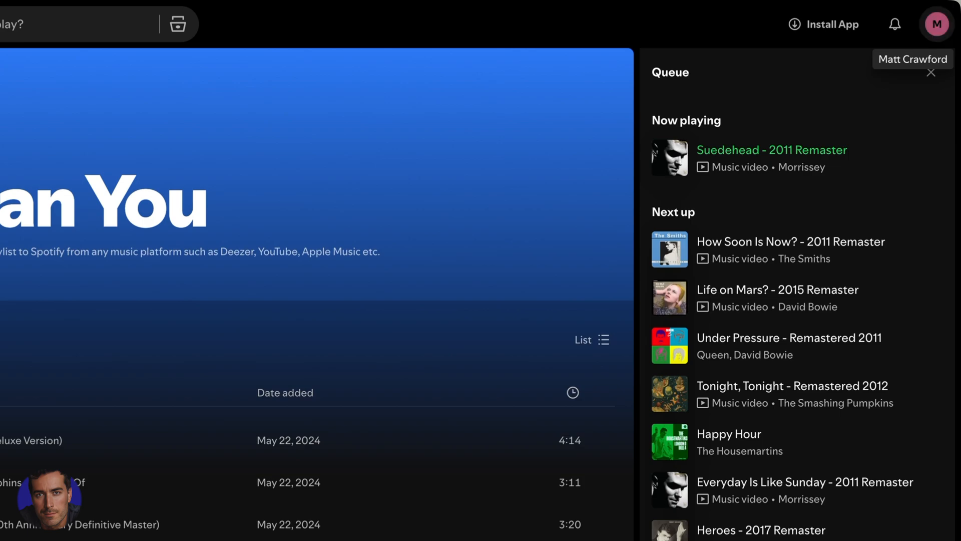
- Reach the account overview page via the profile avatar's Account option
{"action": "left_click", "coordinate": [937, 24]}
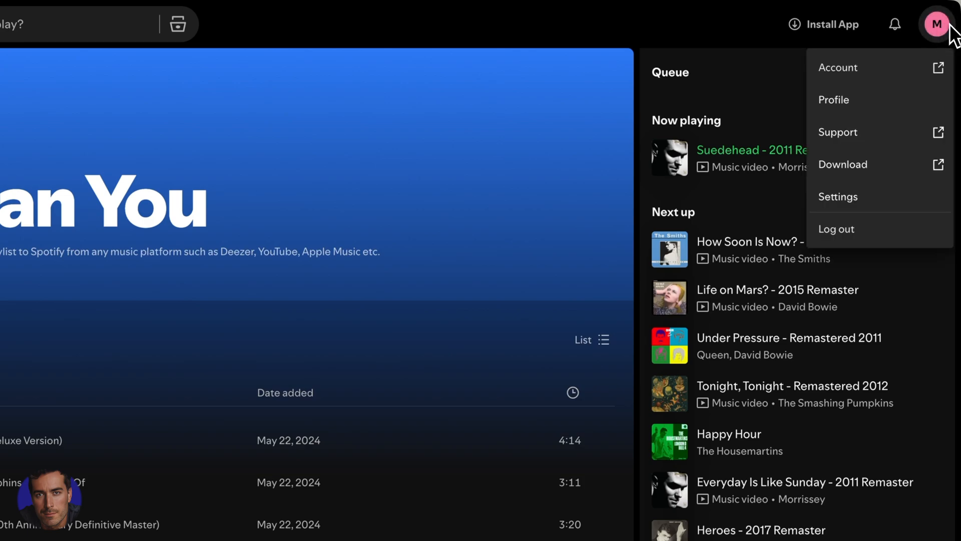
{"action": "mouse_move", "coordinate": [858, 68]}
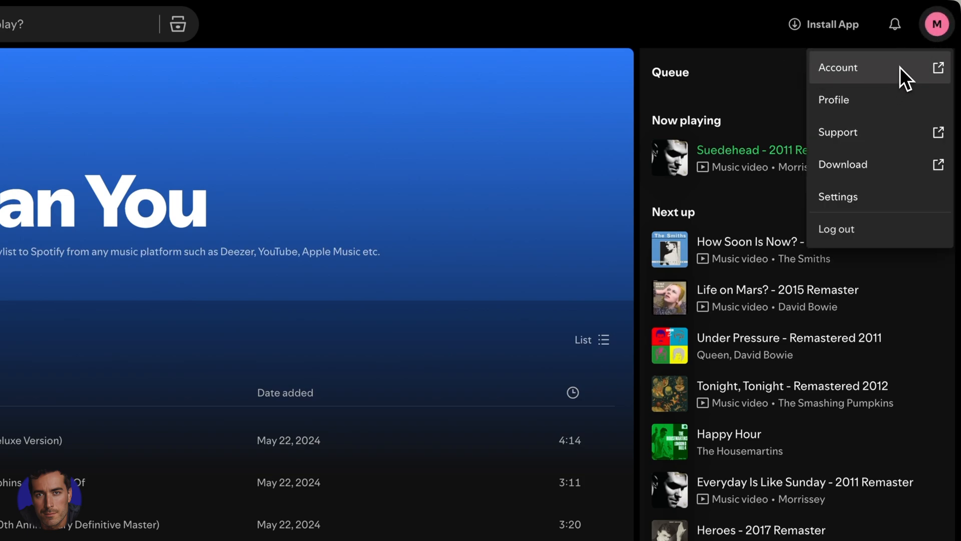
{"action": "left_click", "coordinate": [839, 67]}
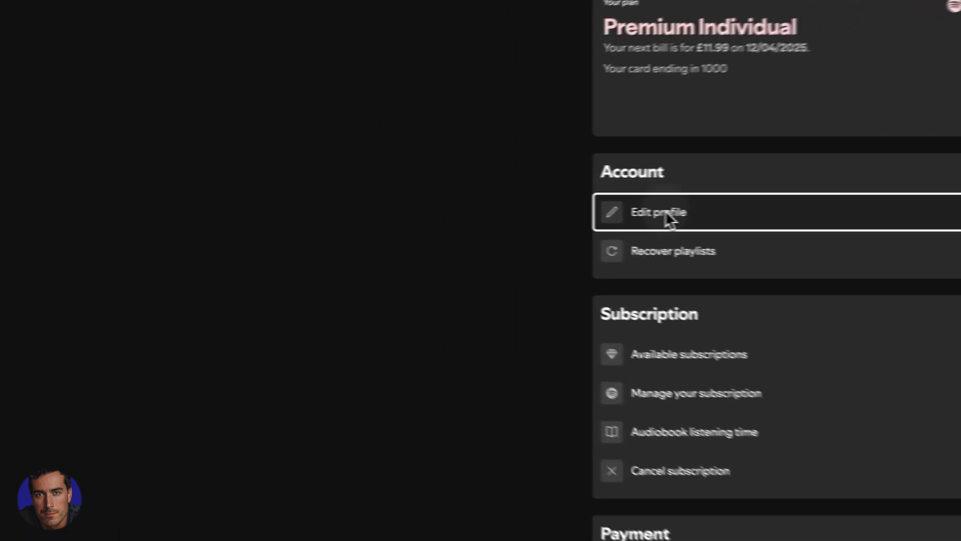
- Start editing profile details from the Account section's Edit profile link
{"action": "left_click", "coordinate": [658, 212]}
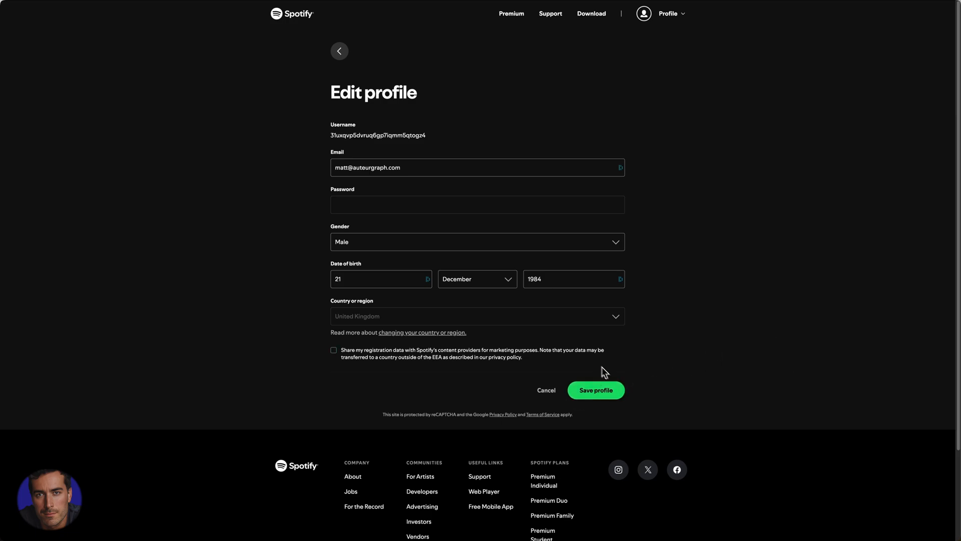
{"action": "mouse_move", "coordinate": [256, 266]}
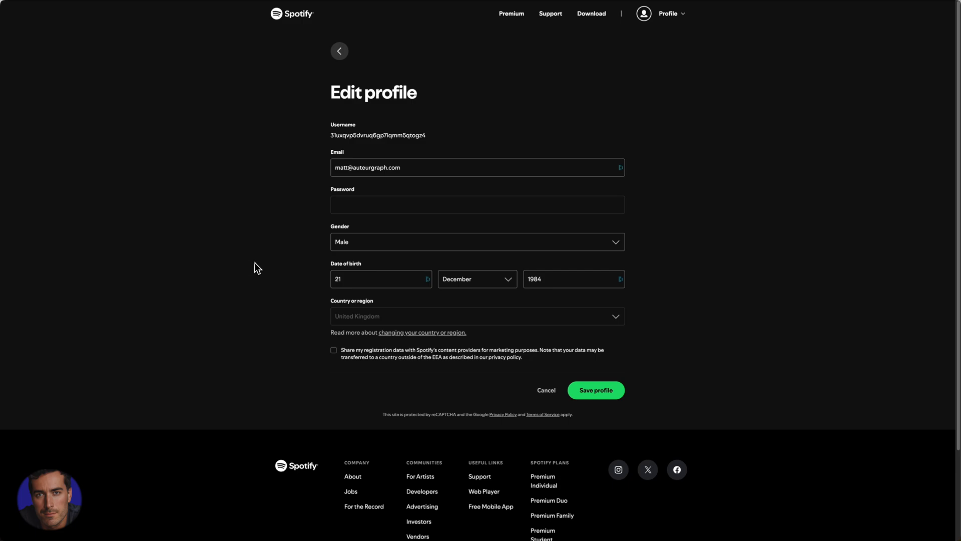
{"action": "mouse_move", "coordinate": [260, 263]}
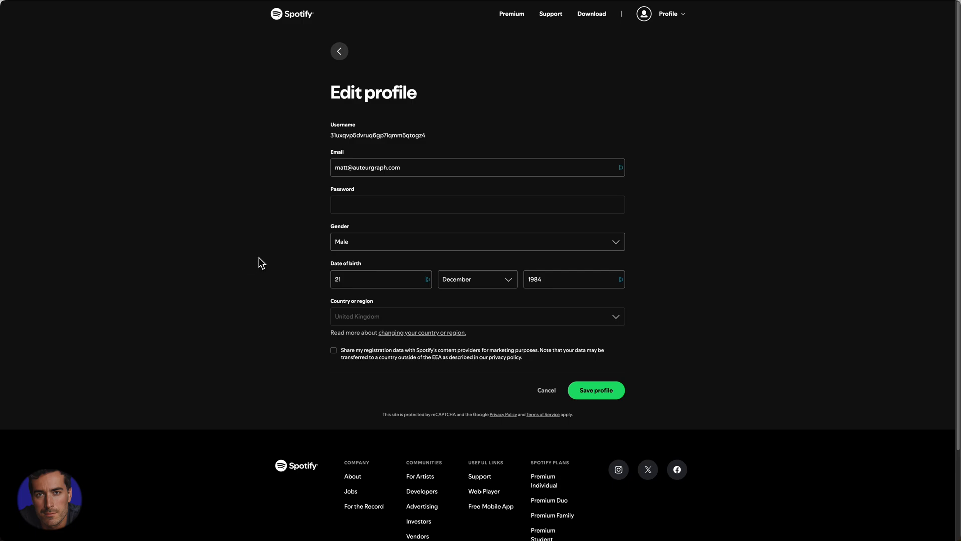